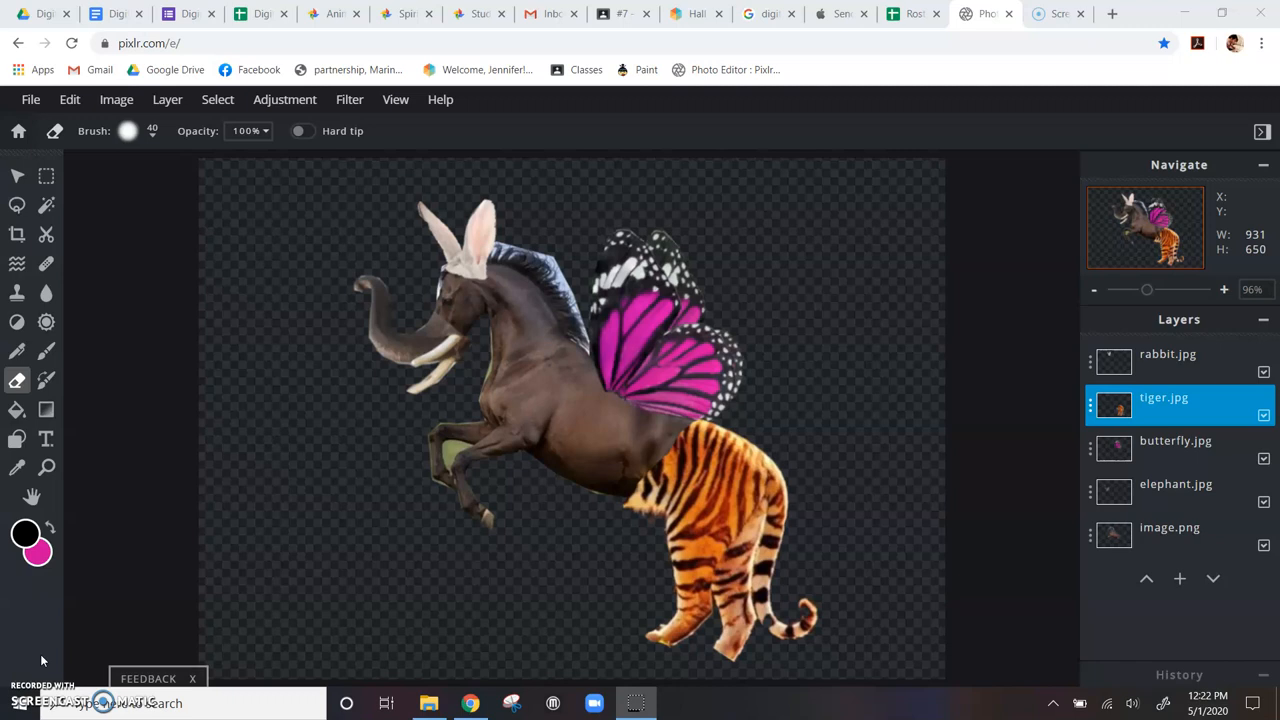
pyautogui.moveTo(680, 435)
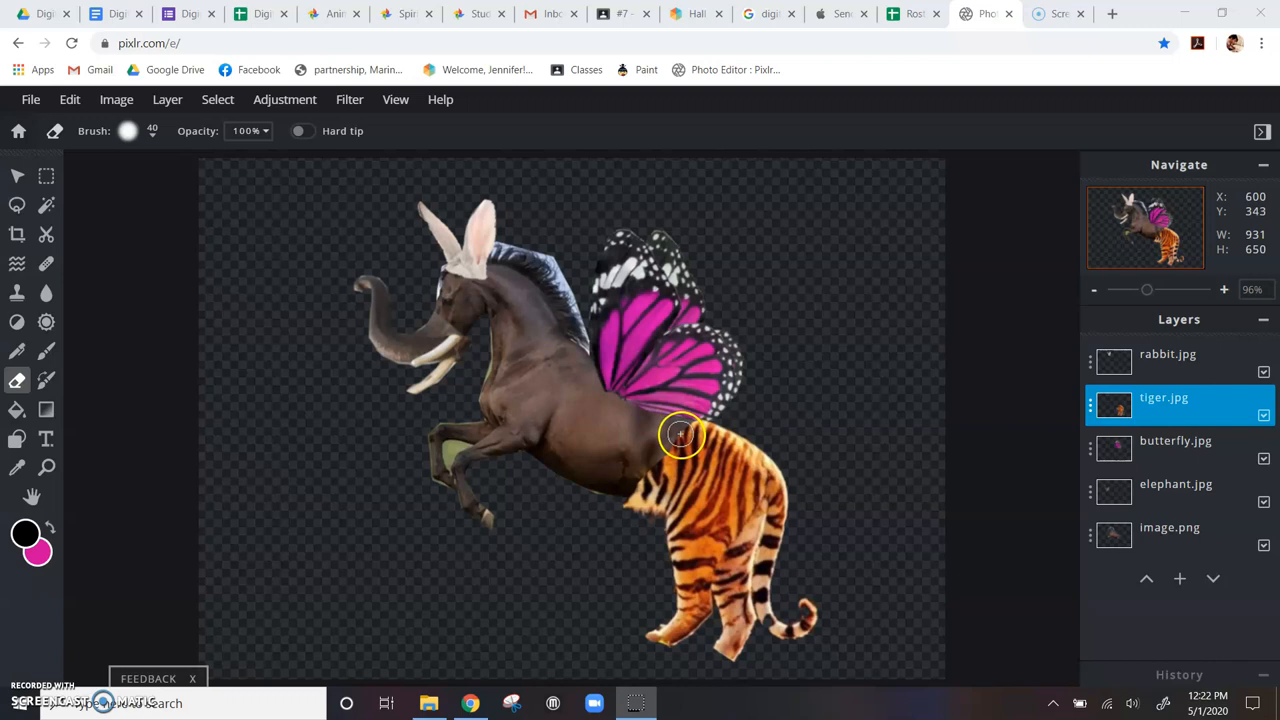
pyautogui.moveTo(253, 195)
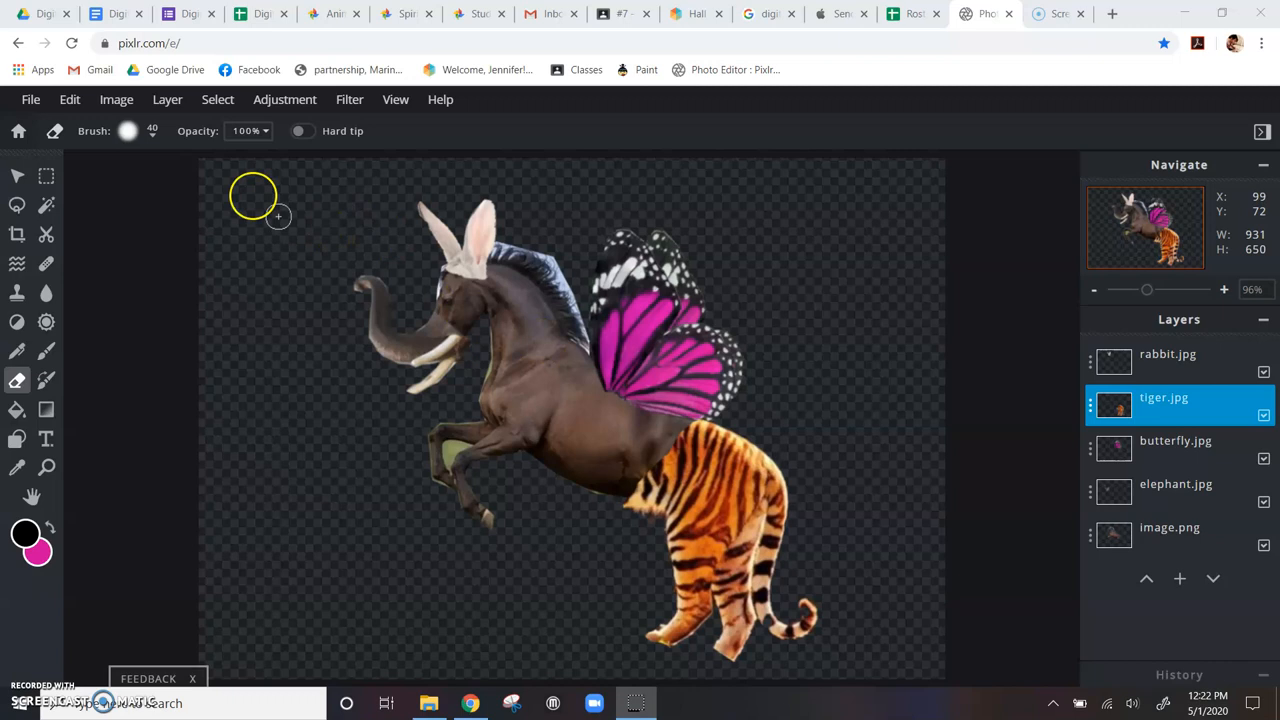
# - Open the eraser brush settings and choose a soft-edged brush tip
pyautogui.click(127, 131)
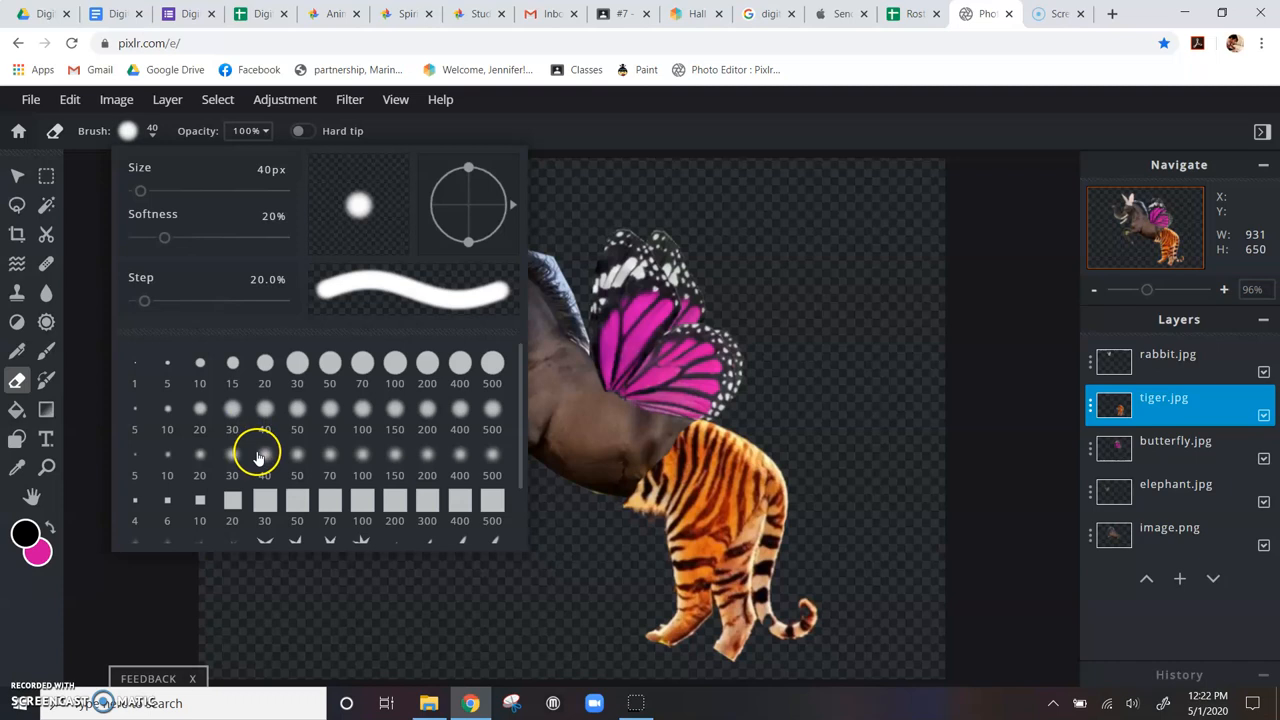
pyautogui.click(232, 455)
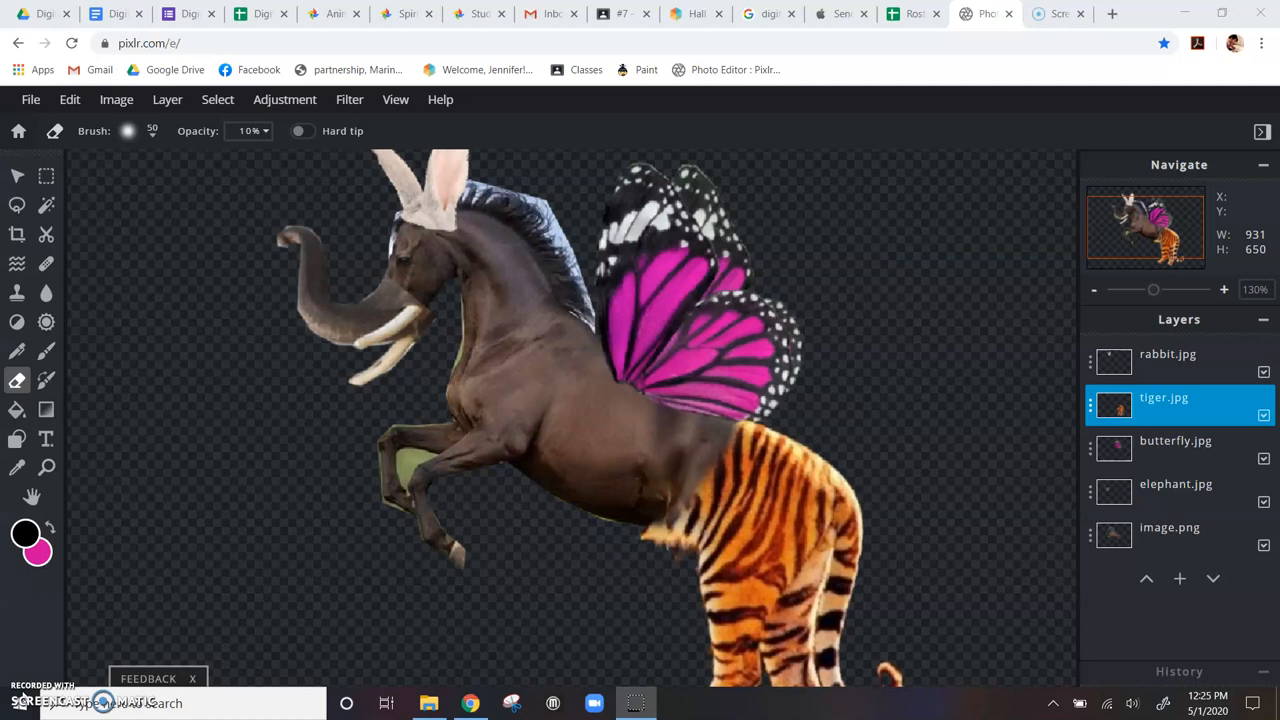
pyautogui.moveTo(116, 468)
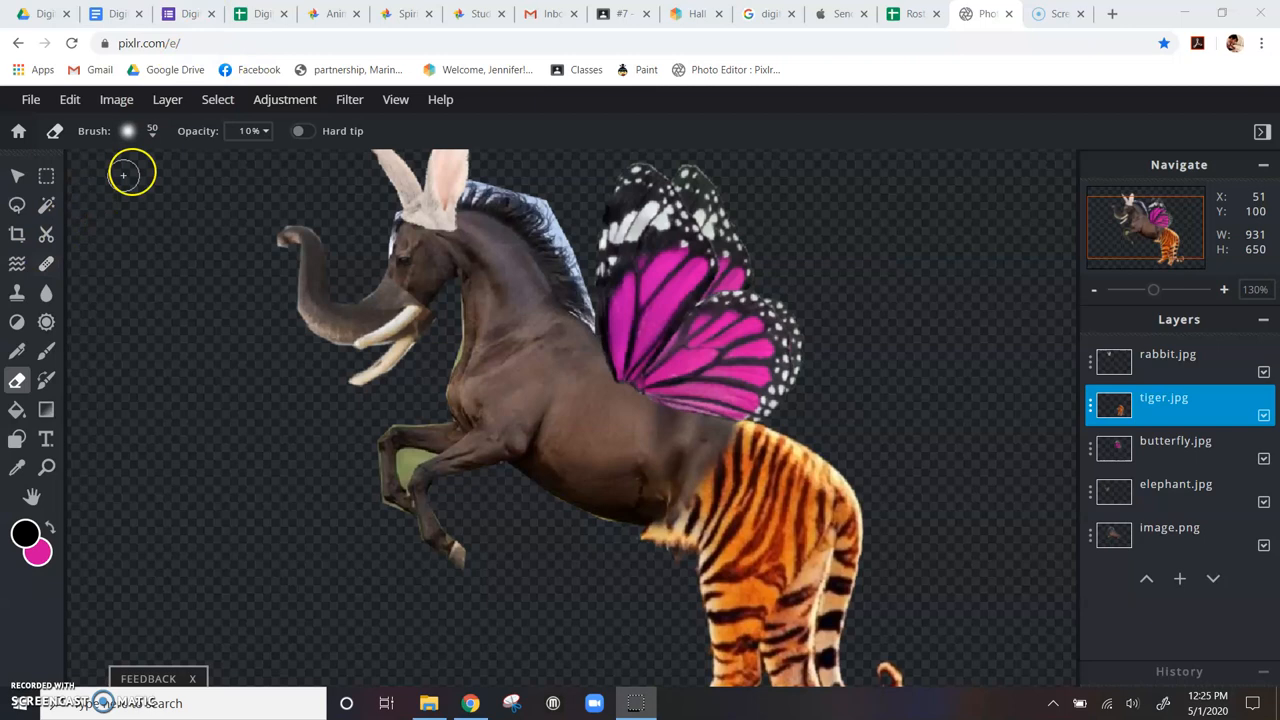
# - Open the Adjustment menu in the top menu bar
pyautogui.click(285, 99)
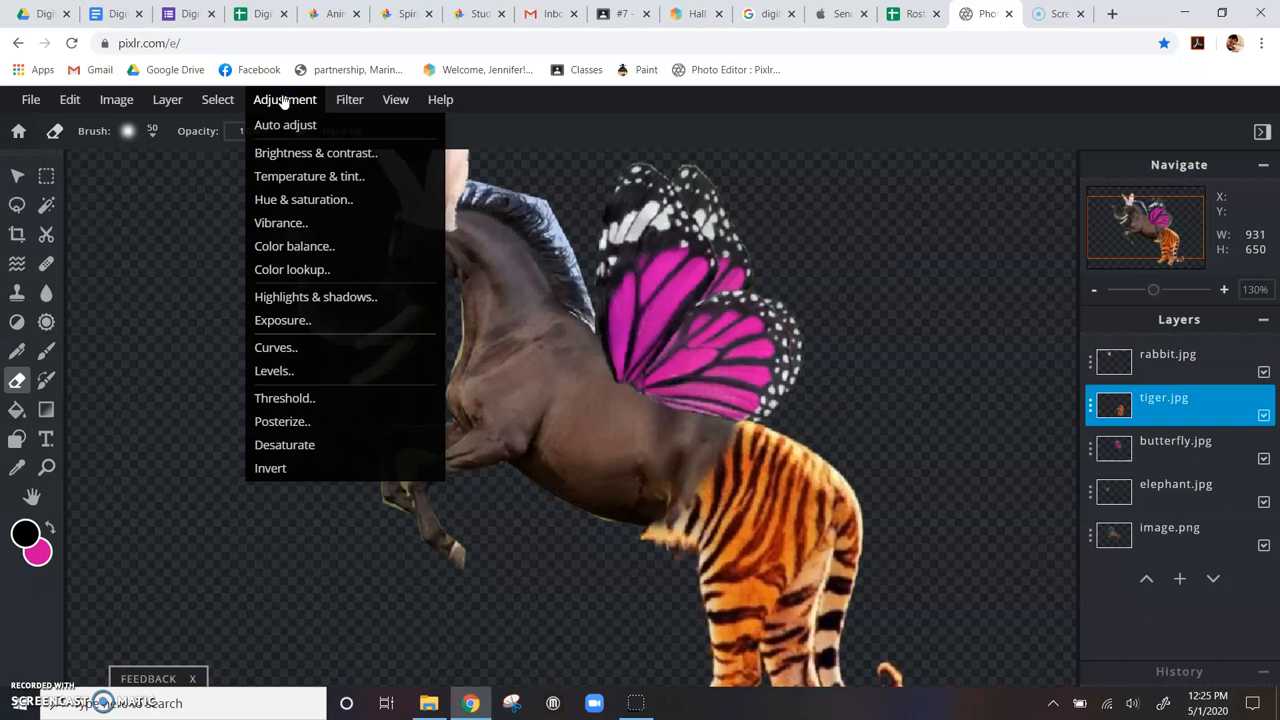
# - Use Brightness & contrast to set the tiger's brightness to -20 and contrast to -11
pyautogui.click(315, 152)
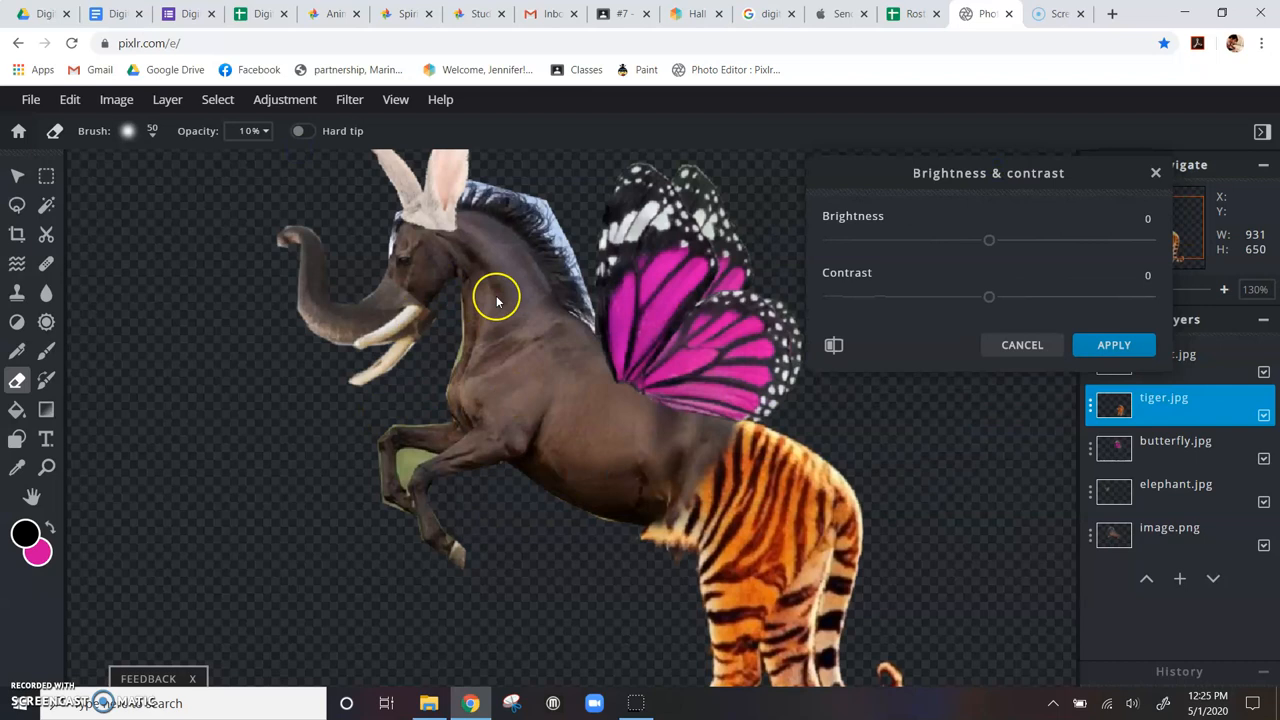
pyautogui.moveTo(989, 240); pyautogui.dragTo(955, 240)
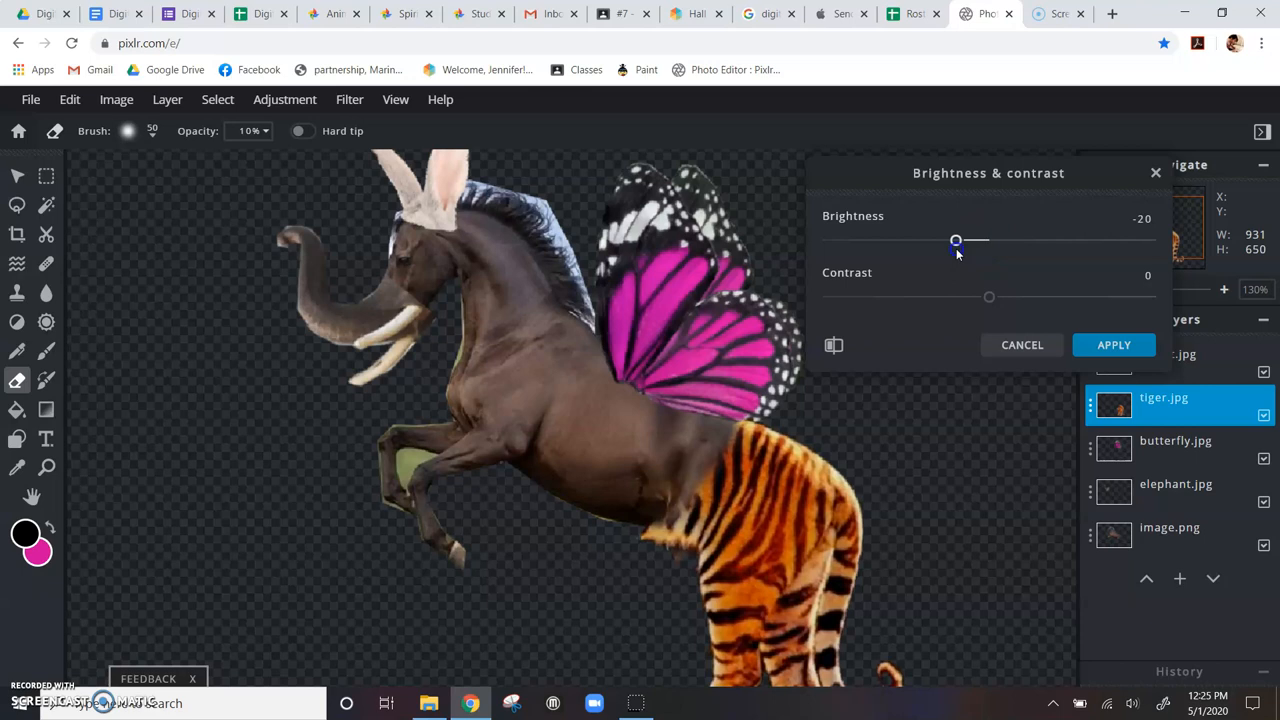
pyautogui.moveTo(989, 296); pyautogui.dragTo(958, 296)
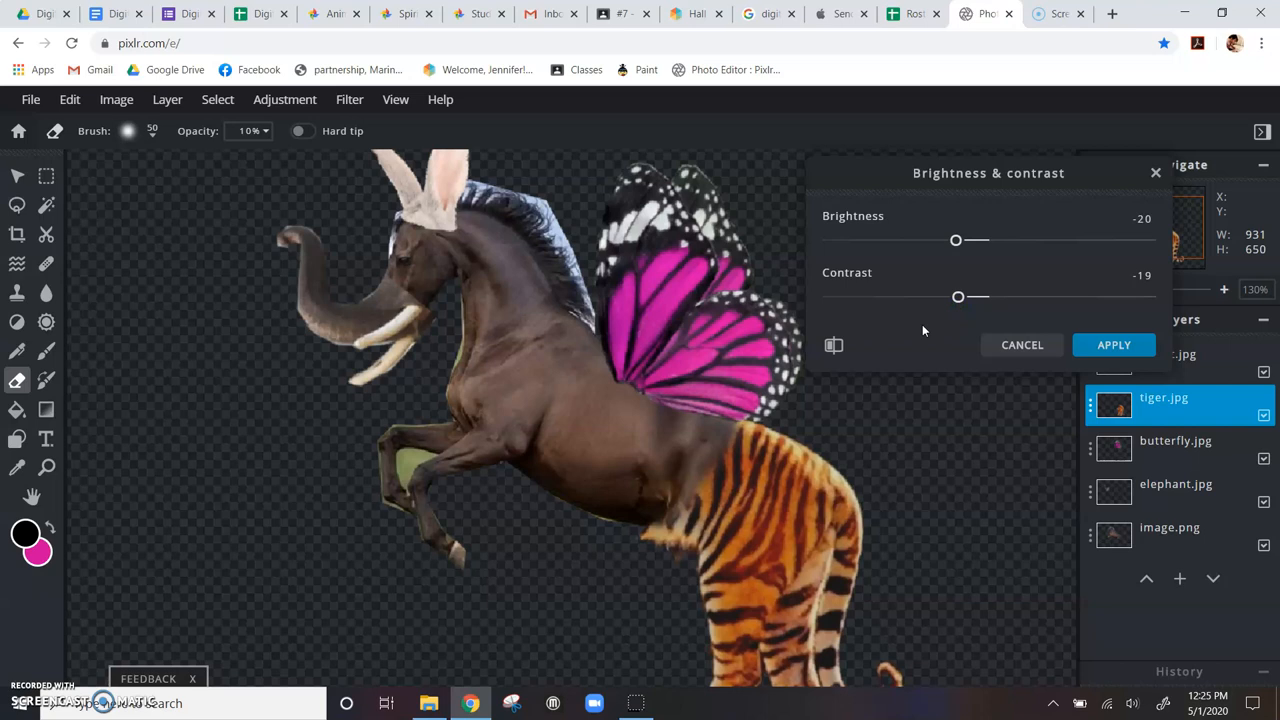
pyautogui.moveTo(834, 345)
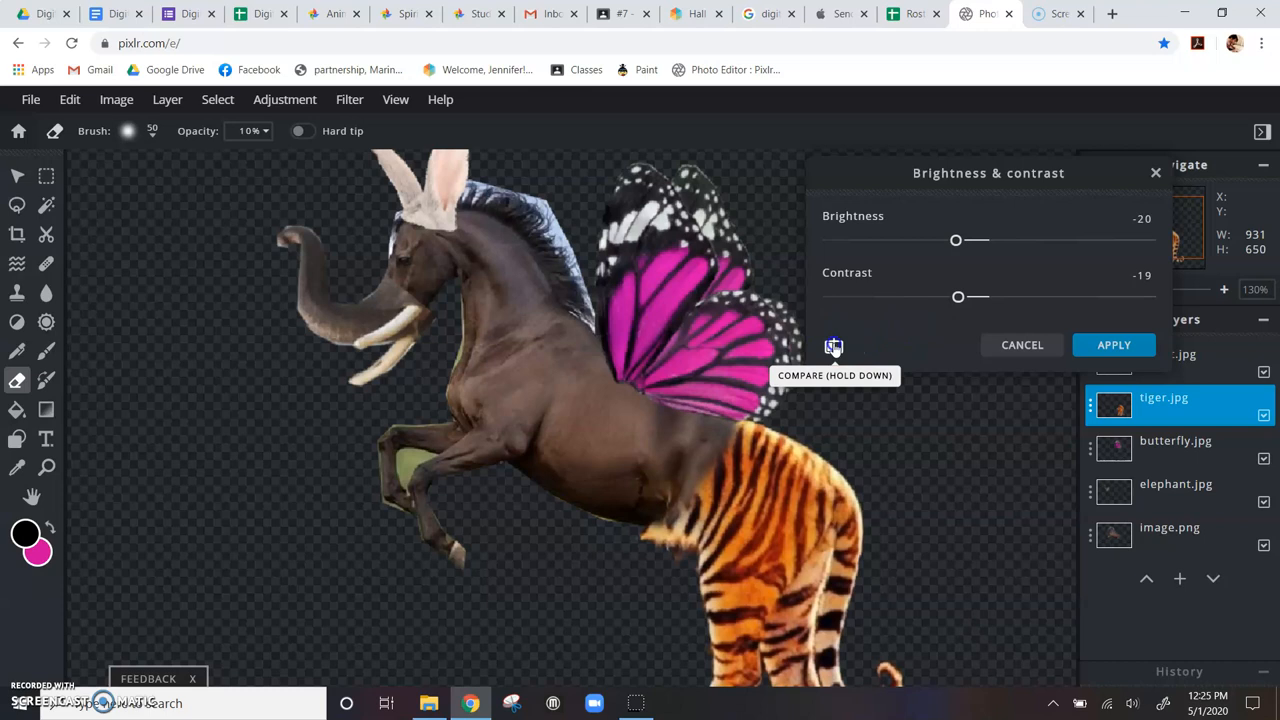
pyautogui.moveTo(958, 296); pyautogui.dragTo(970, 296)
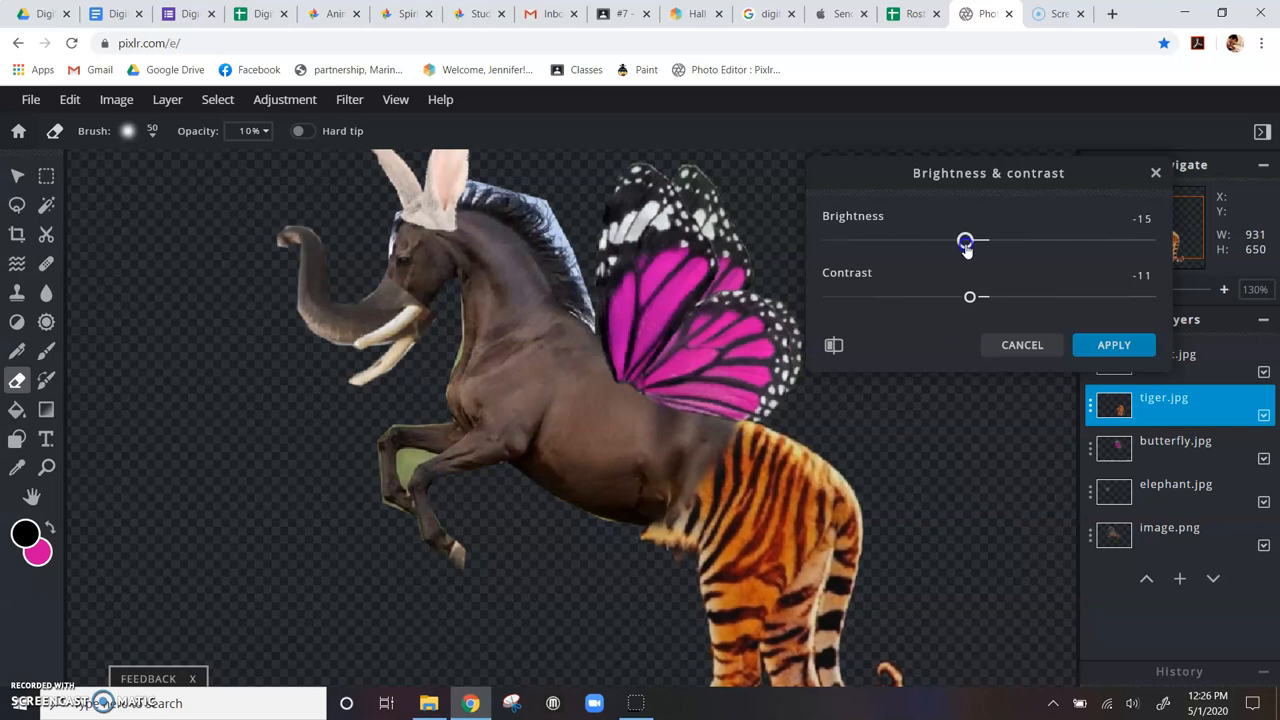
pyautogui.moveTo(965, 240); pyautogui.dragTo(955, 240)
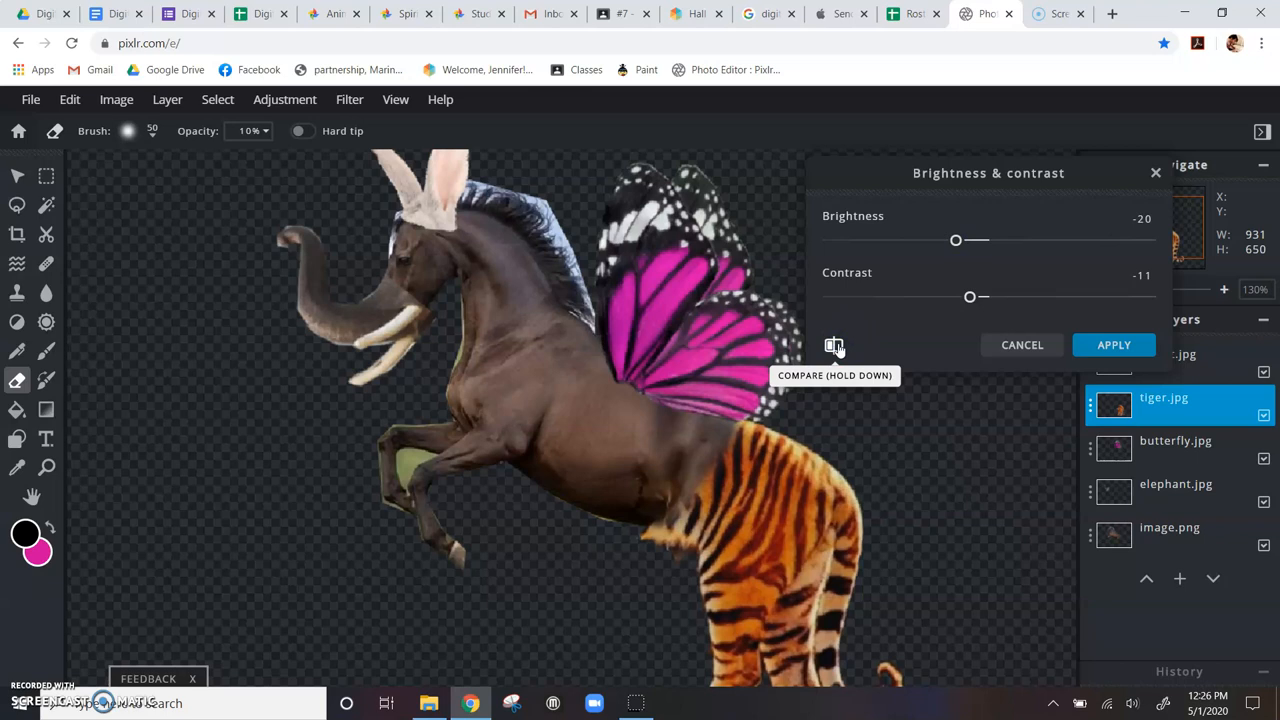